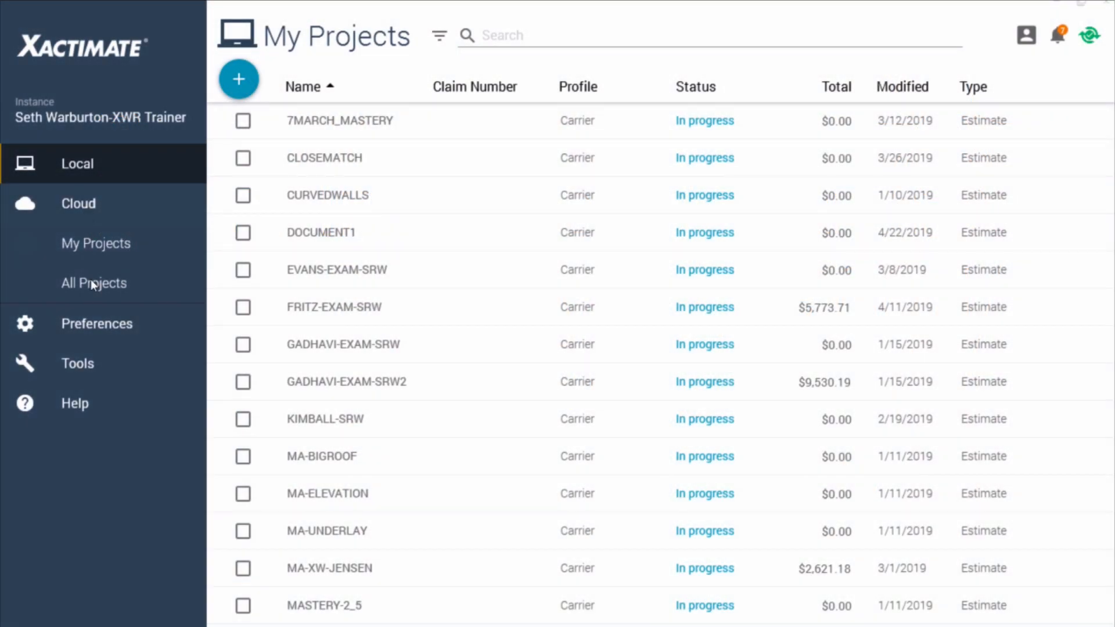
Select the DOCUMENT1 estimate in the local My Projects list.
left_click(93, 282)
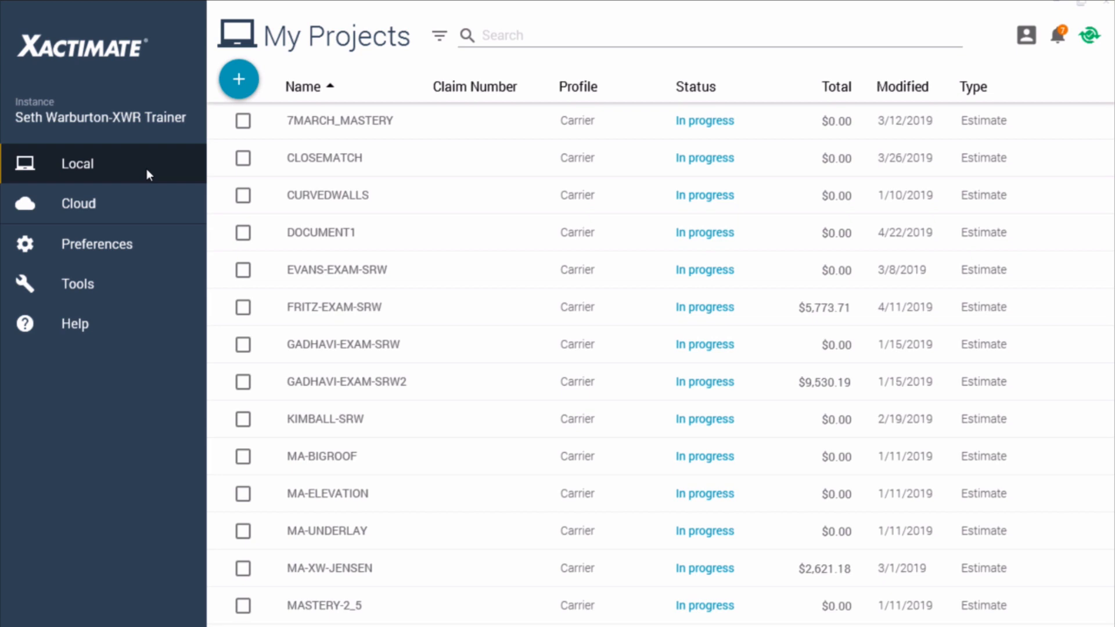
mouse_move(212, 220)
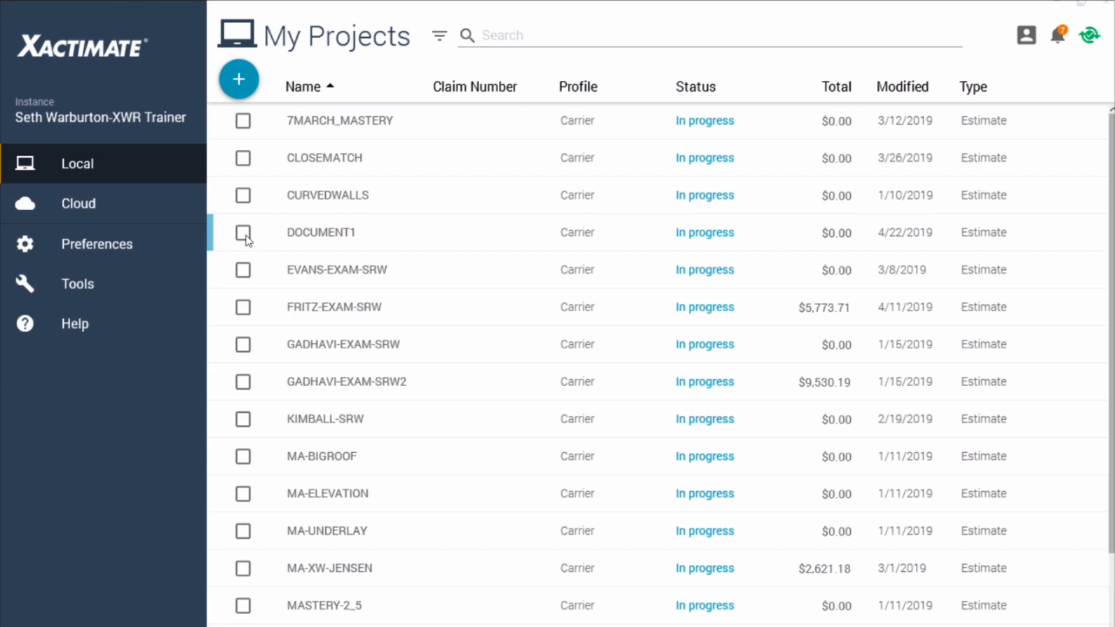
left_click(243, 232)
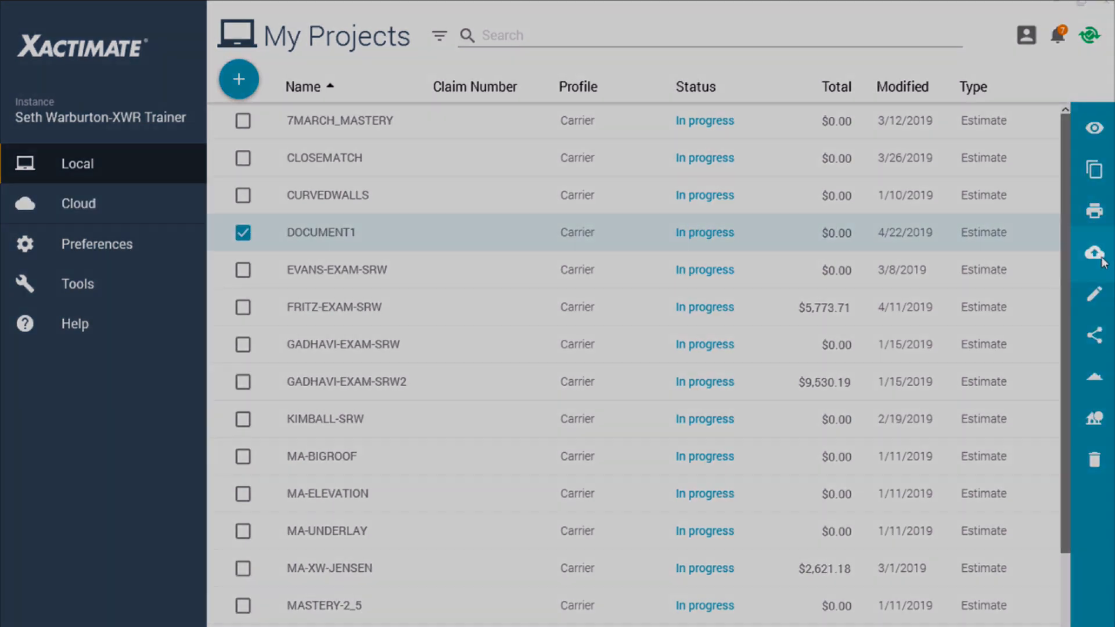
Upload DOCUMENT1 to the cloud and view it under Cloud > All Projects.
left_click(1094, 252)
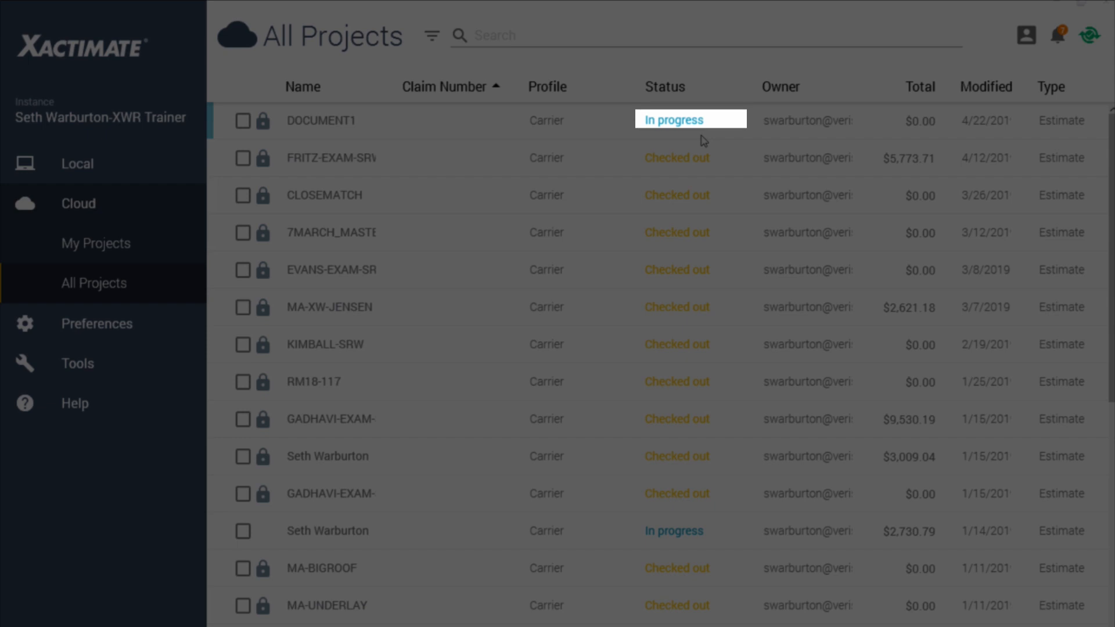
left_click(672, 119)
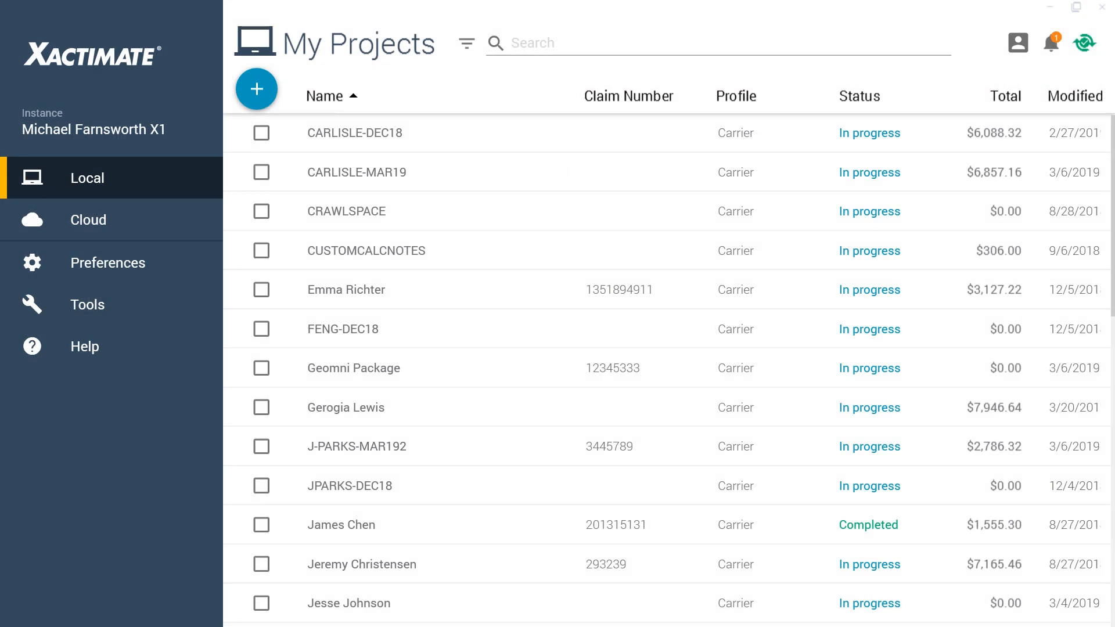
mouse_move(87, 220)
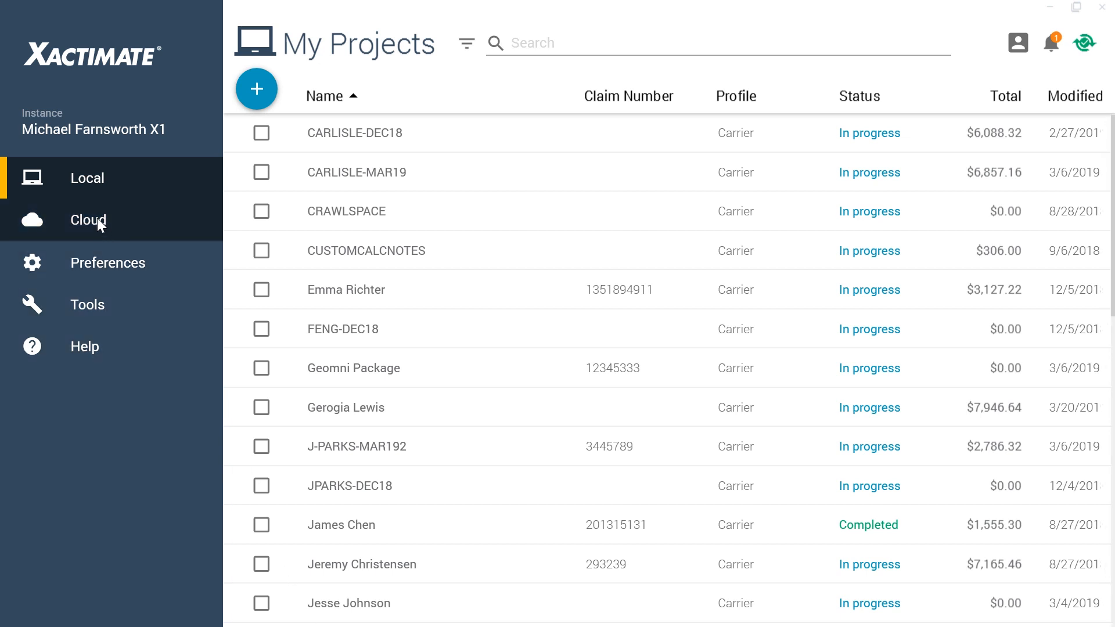
Show the cloud All Projects list where Example Project is downloaded and checked out.
left_click(87, 220)
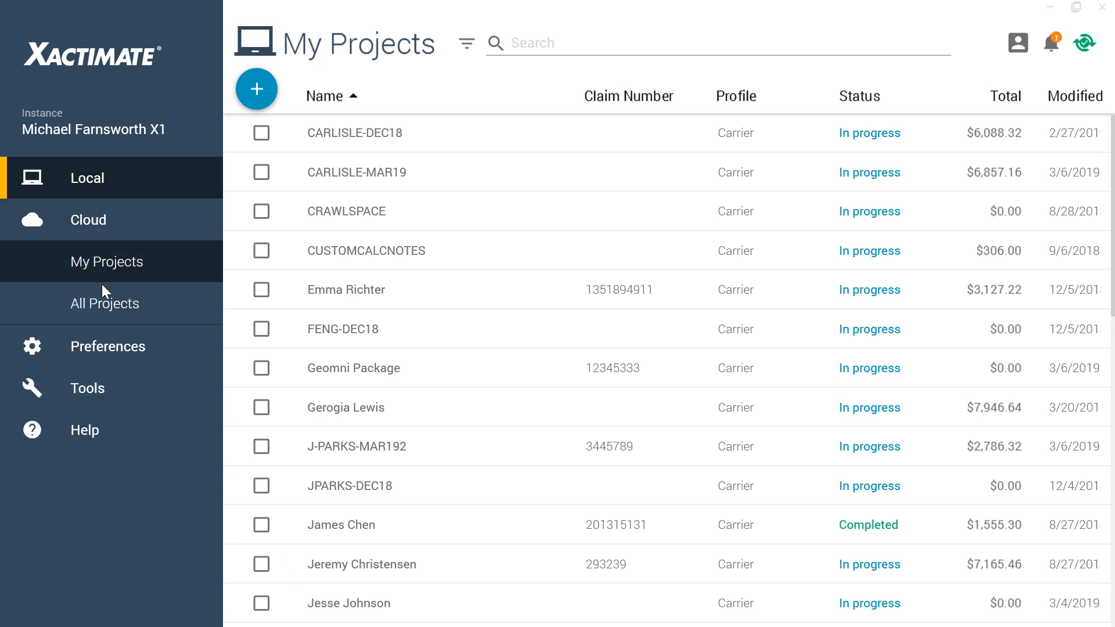
left_click(104, 303)
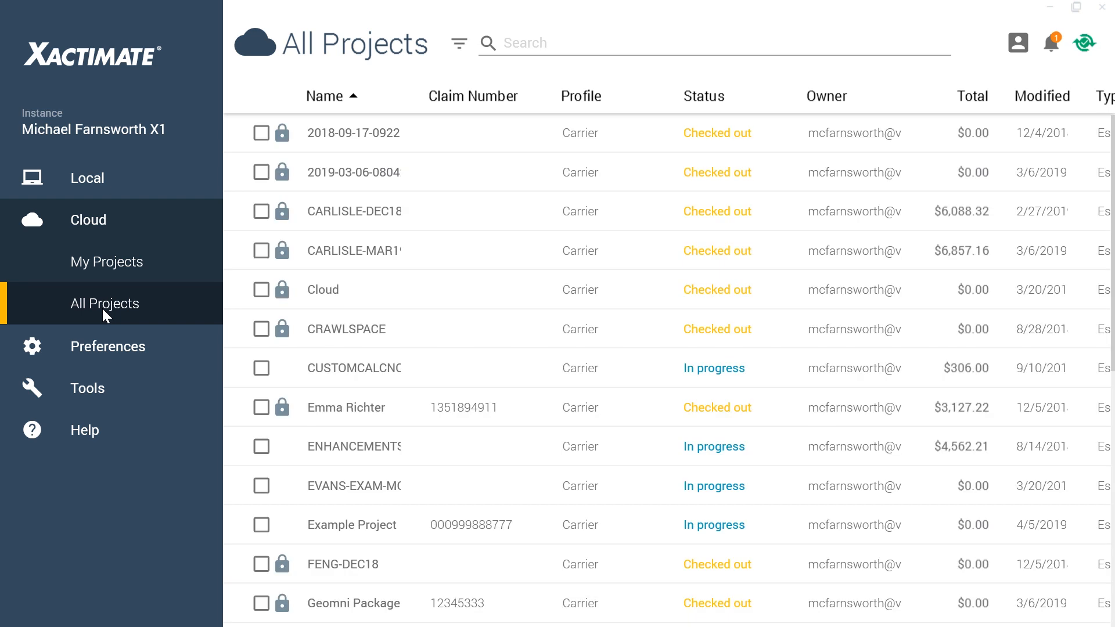
mouse_move(131, 328)
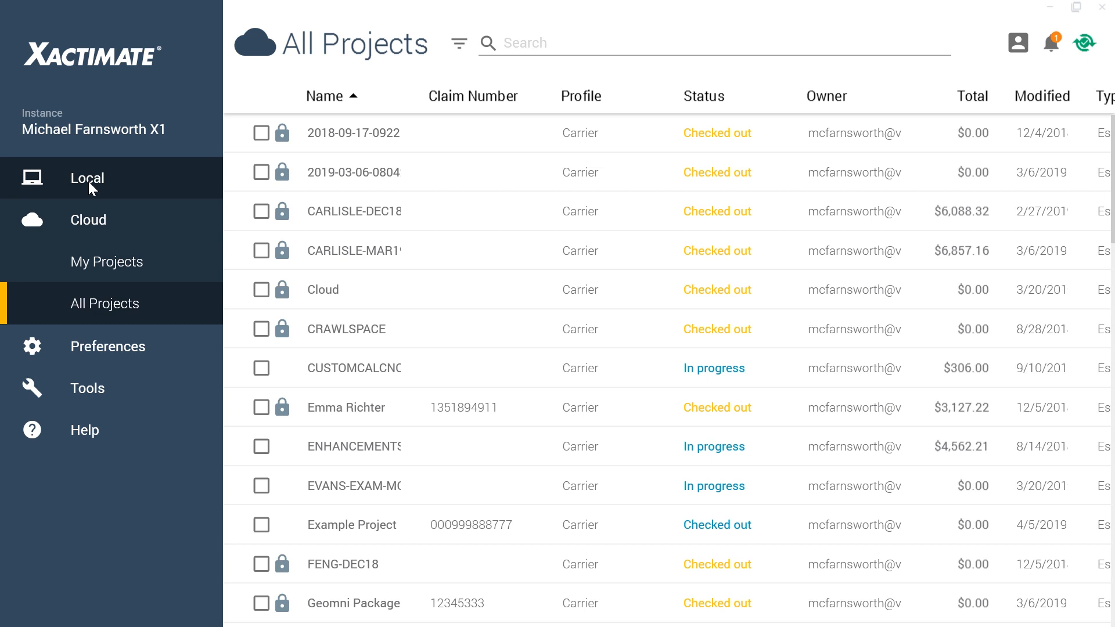
Return to the local list and select the downloaded Example Project.
left_click(87, 176)
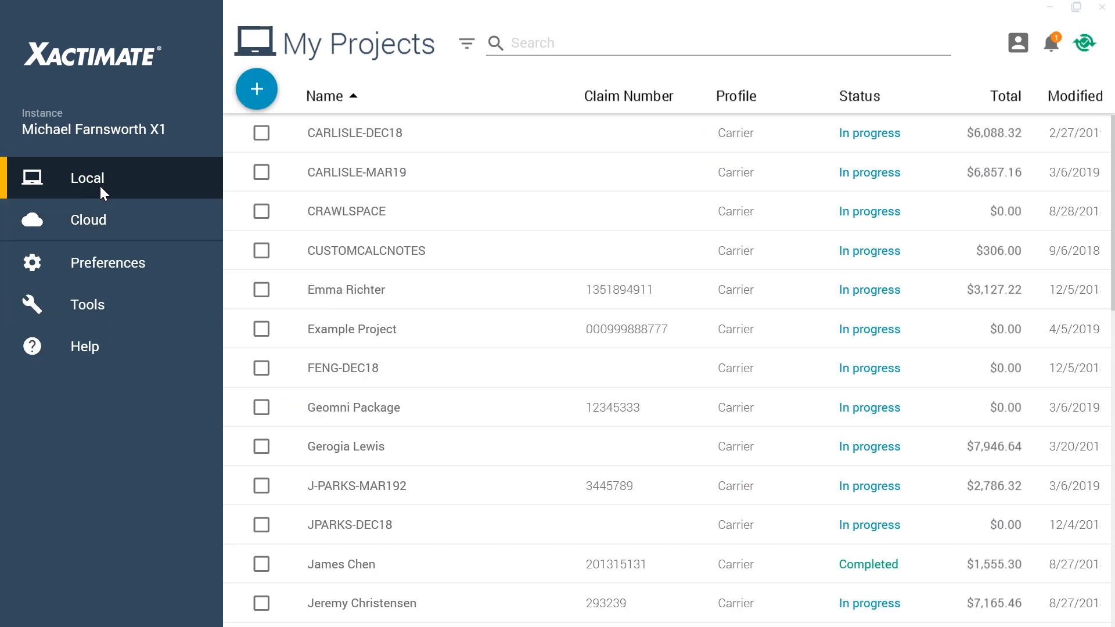
left_click(261, 329)
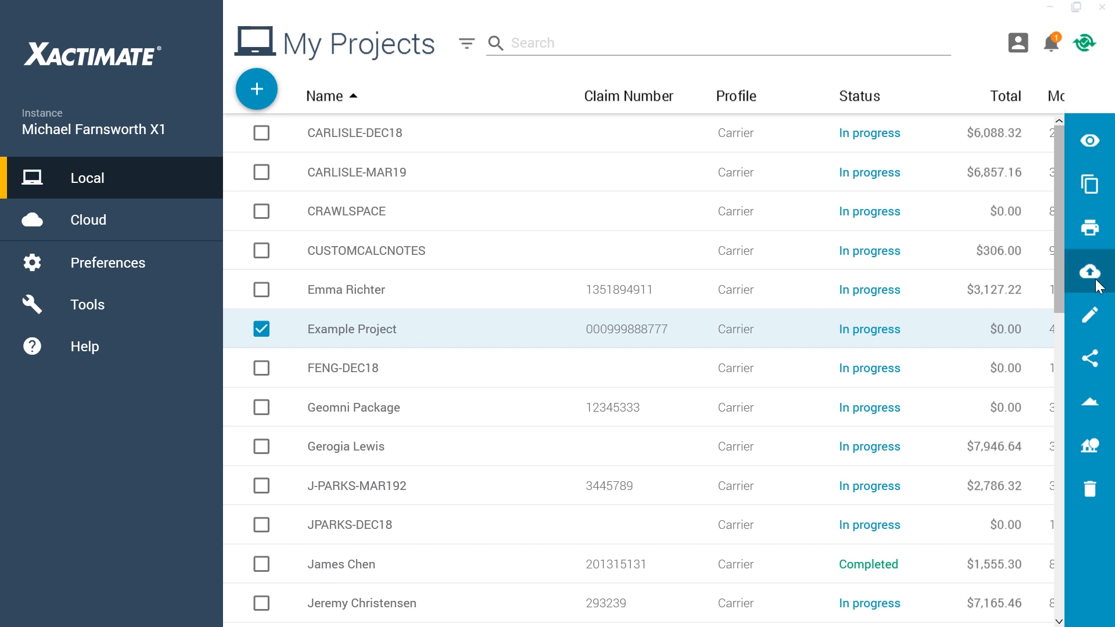
mouse_move(1091, 315)
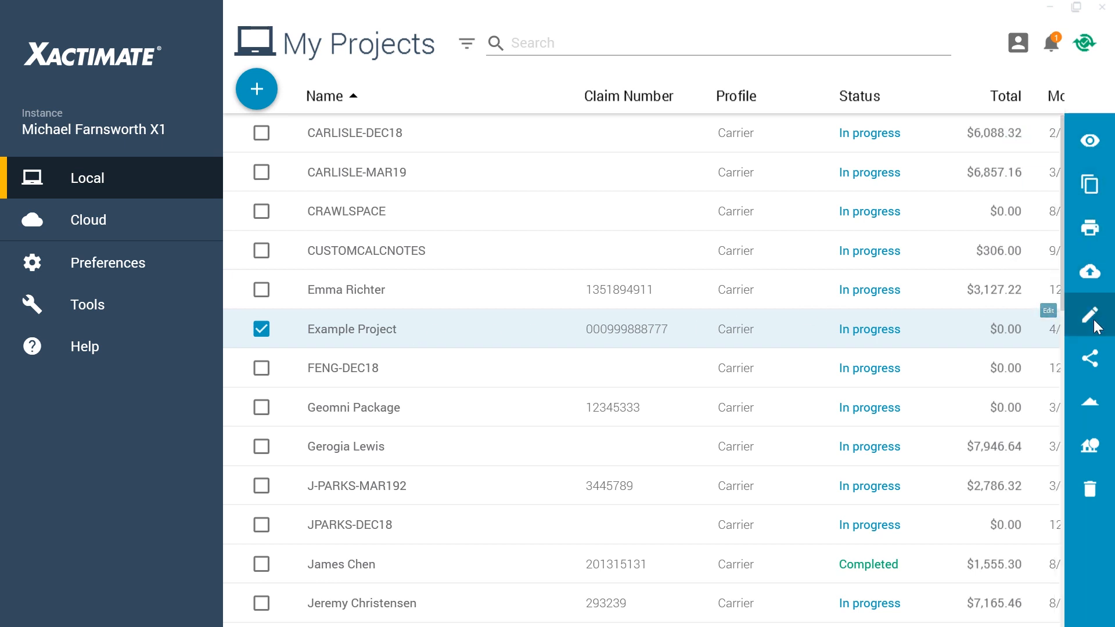